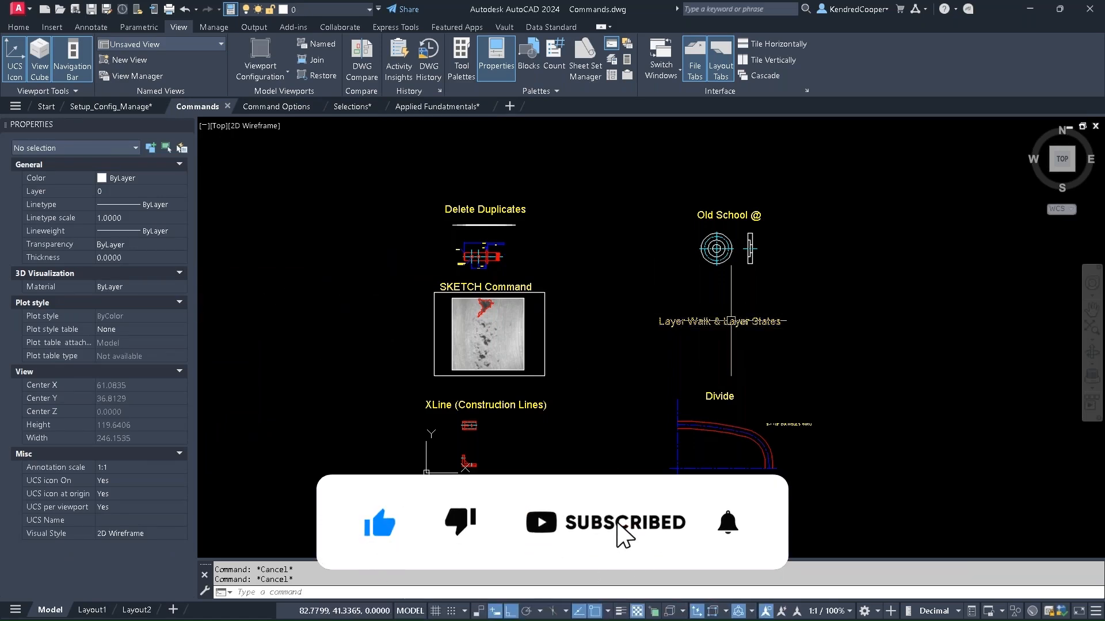
# Switch to the LayerWalk_&_LayerStates drawing tab and show the Home ribbon tab
pyautogui.click(567, 106)
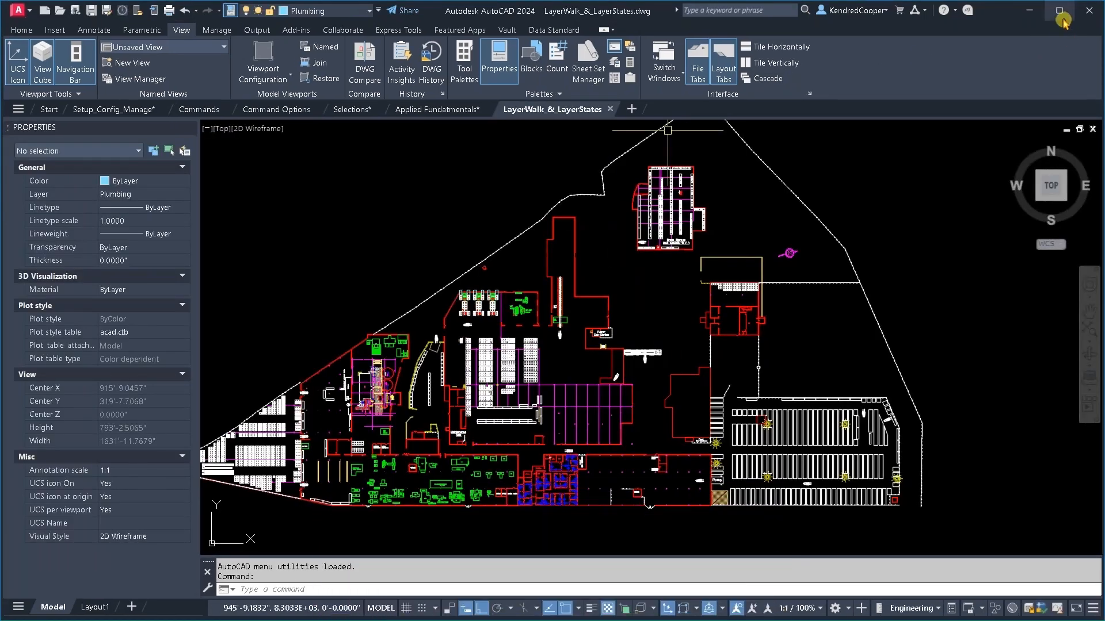
pyautogui.click(21, 30)
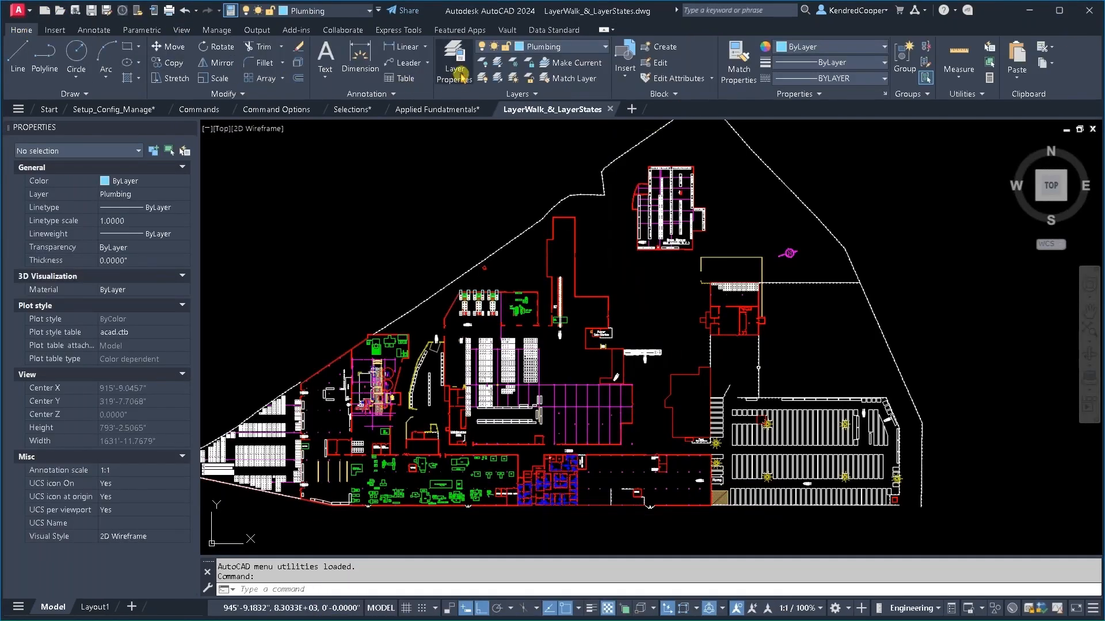
# Open the Layer Properties Manager showing all 41 layers, with Plumbing current
pyautogui.click(454, 60)
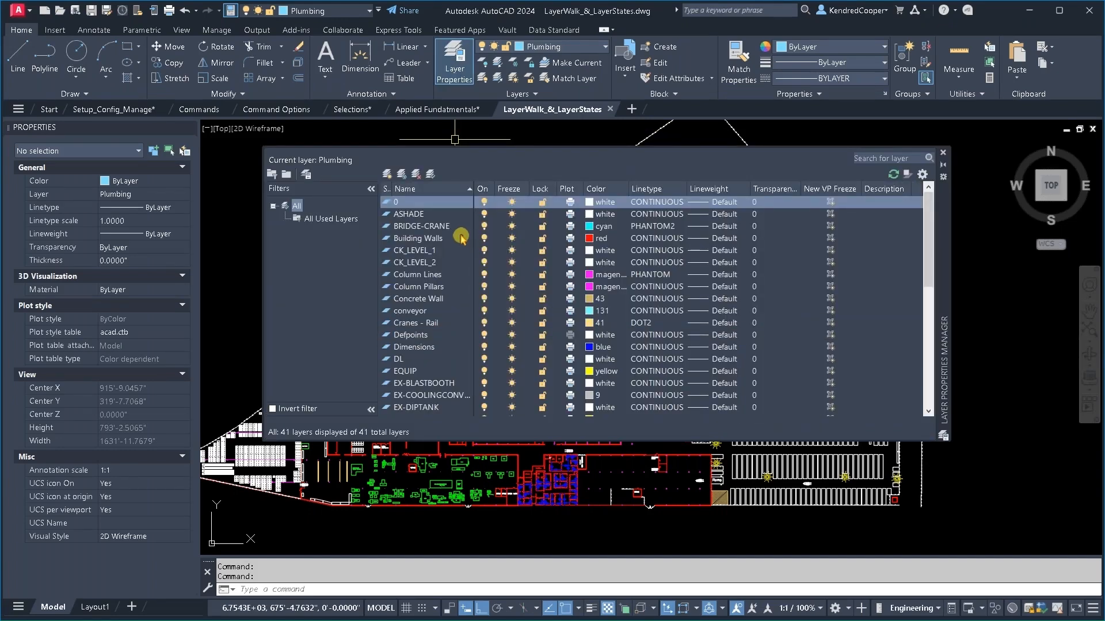
pyautogui.moveTo(331, 248)
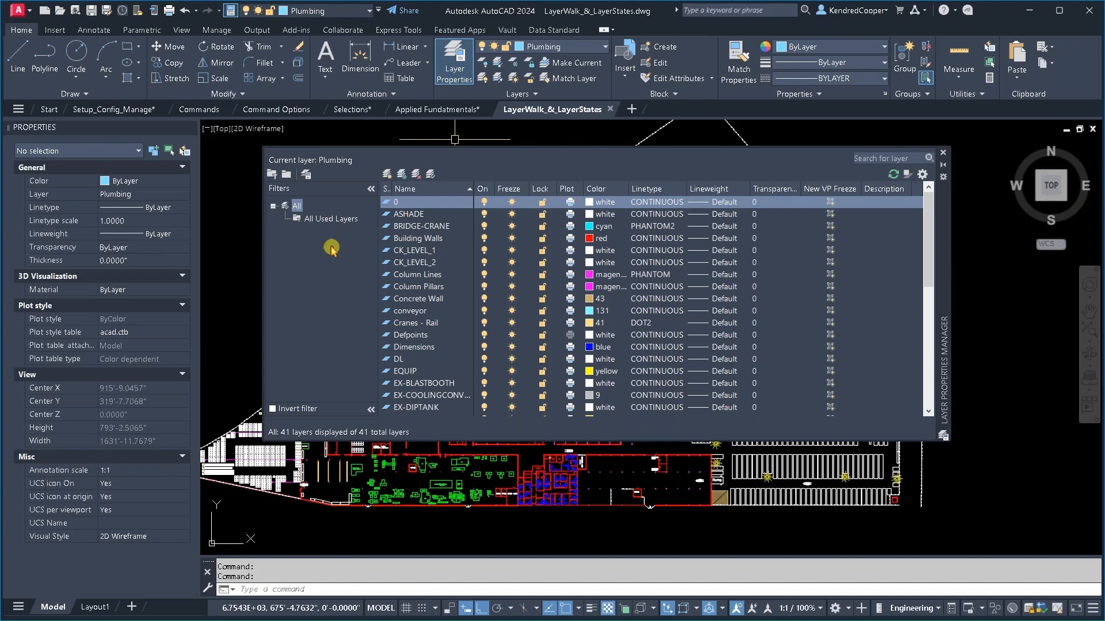
pyautogui.moveTo(331, 248)
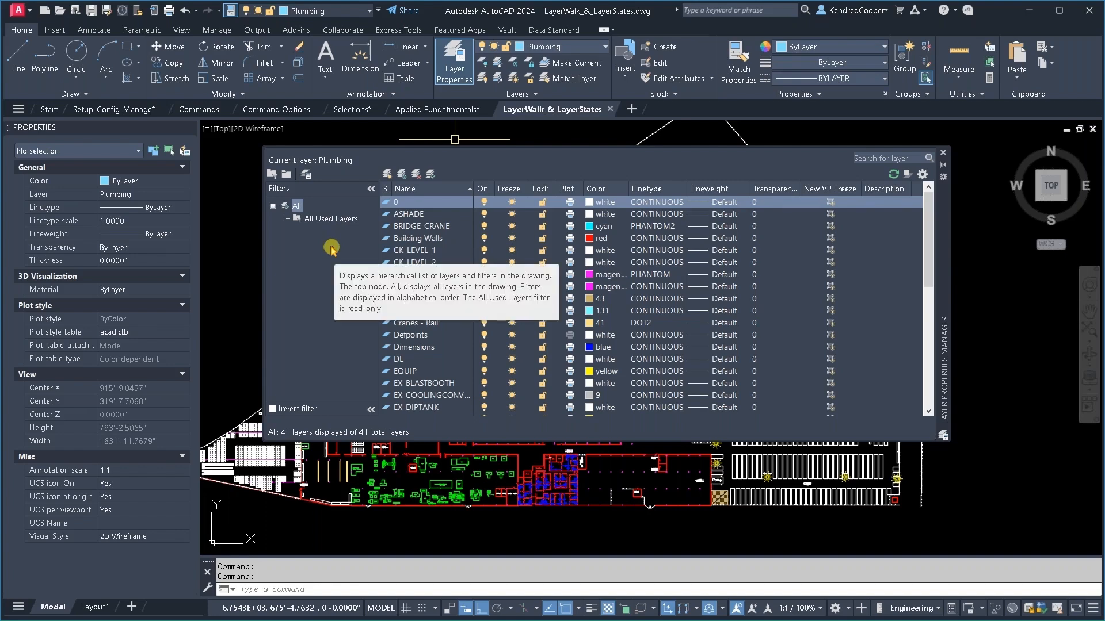
pyautogui.moveTo(370, 299)
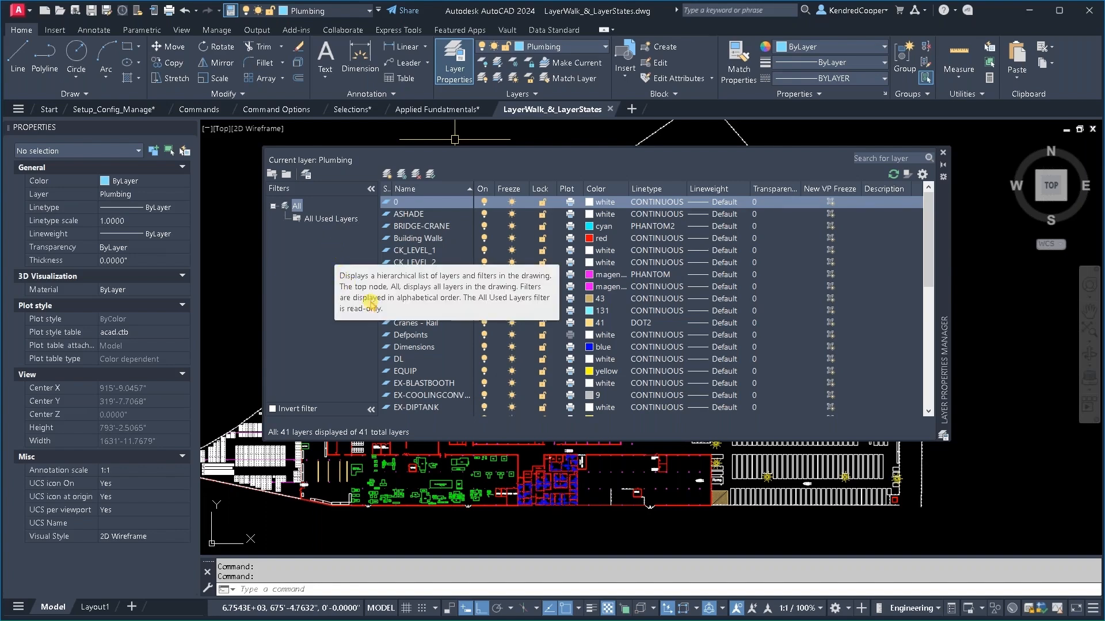
pyautogui.moveTo(327, 296)
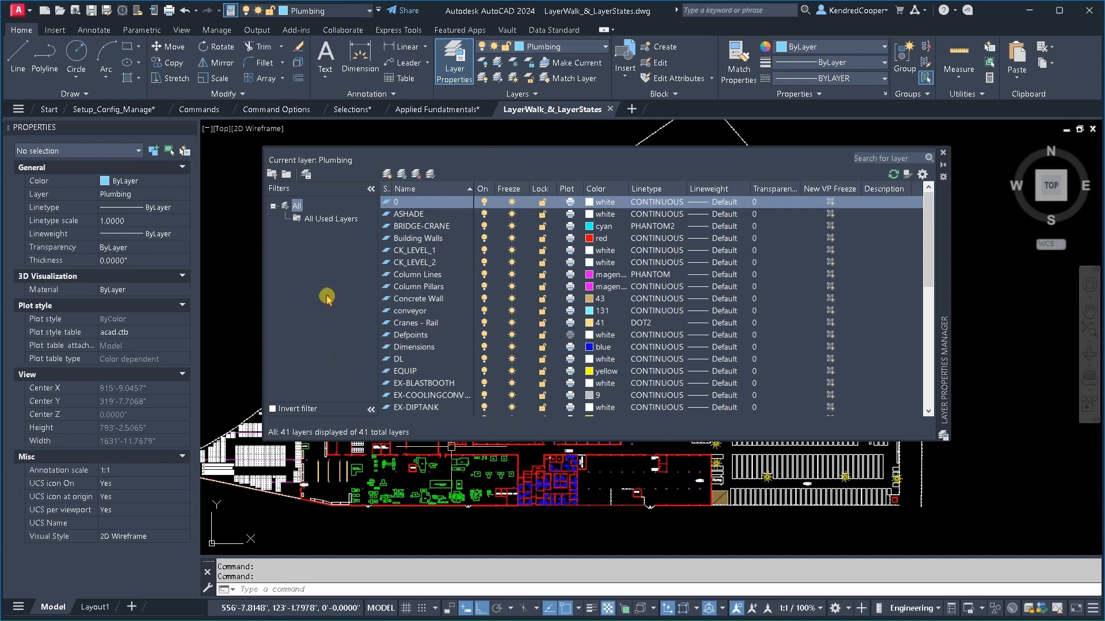
pyautogui.moveTo(326, 295)
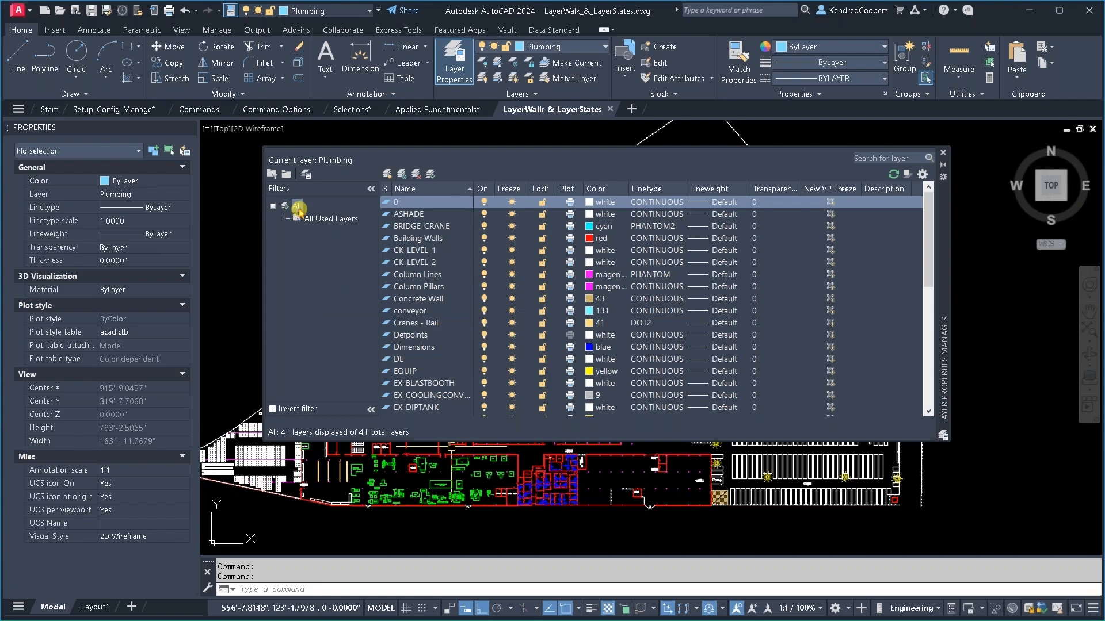
# Add a new group filter from the All node's right-click menu and name it 'Property'
pyautogui.rightClick(296, 204)
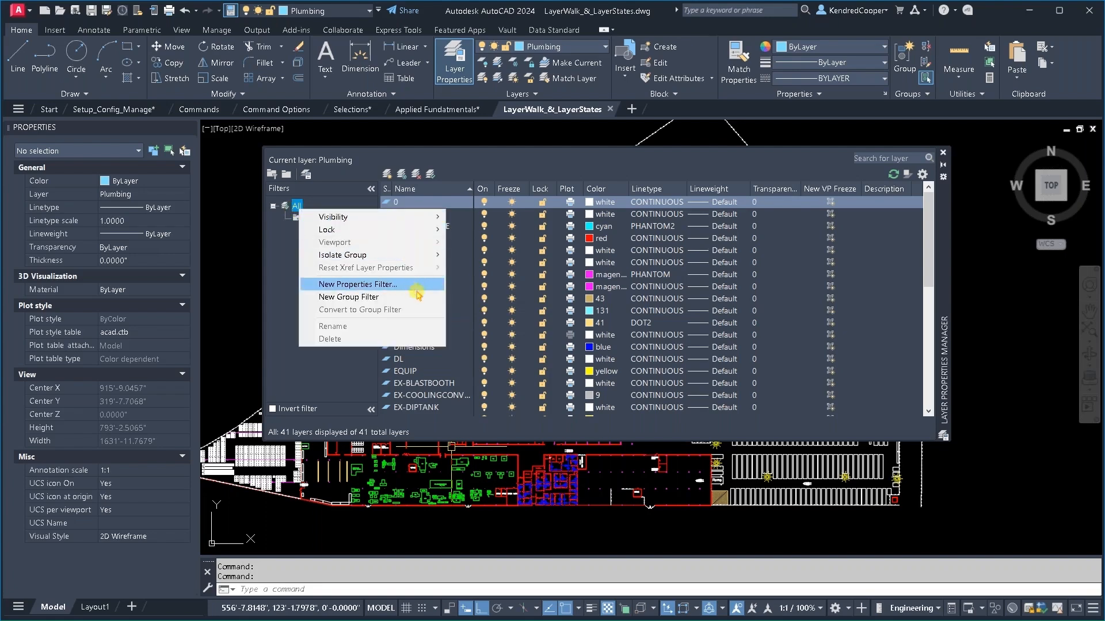
pyautogui.click(348, 297)
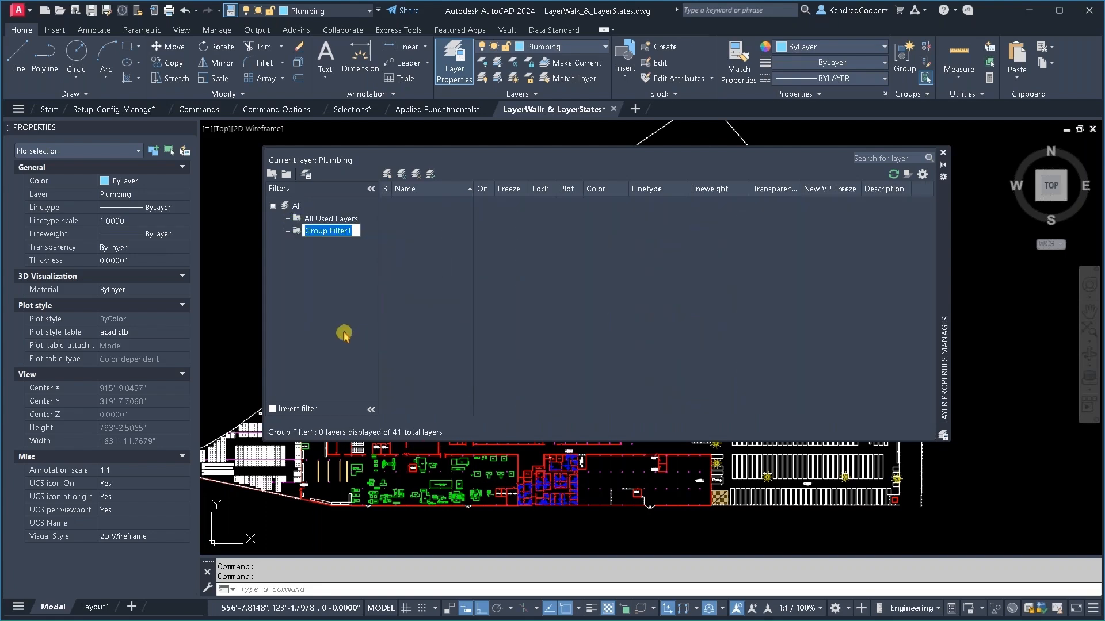
pyautogui.write('Property')
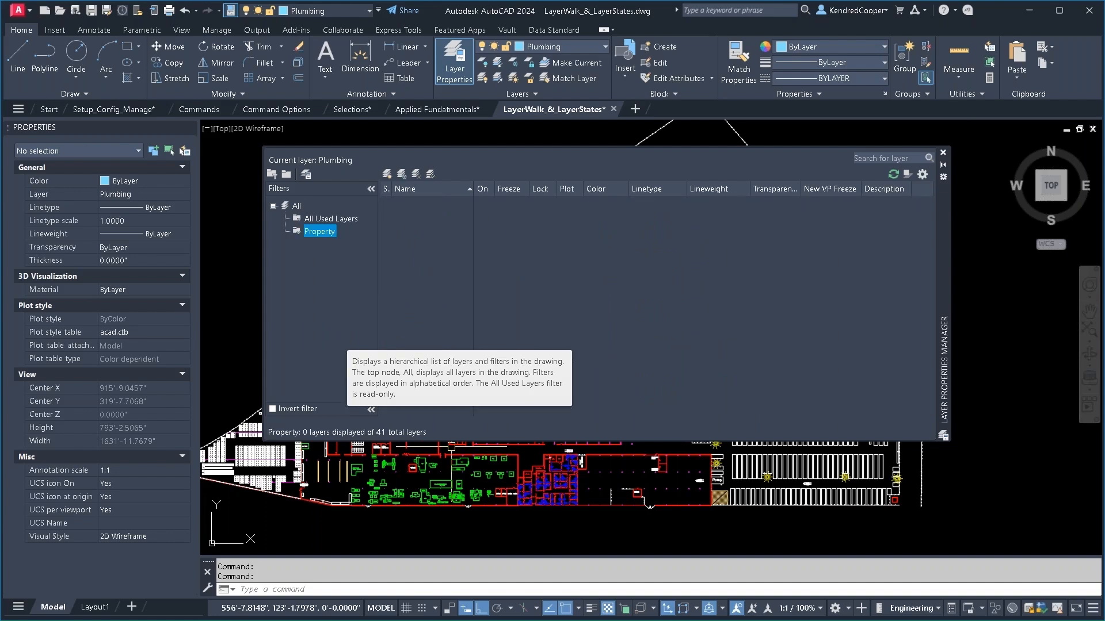
pyautogui.moveTo(495, 294)
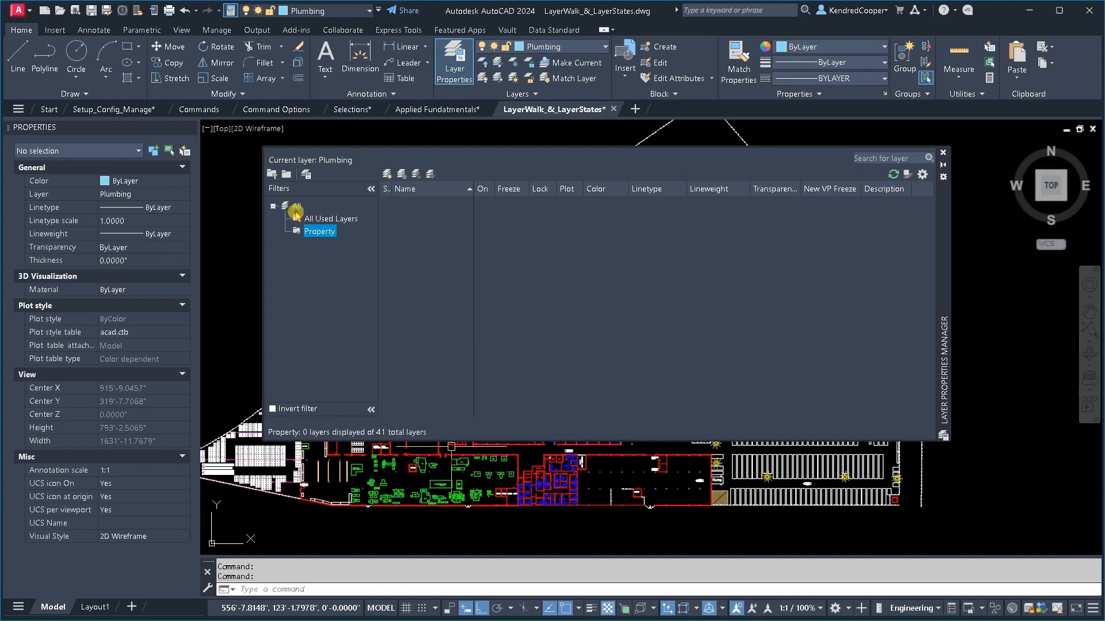
# Select Building Walls through Navigational Star under All, drag them into Property, and view it
pyautogui.click(331, 217)
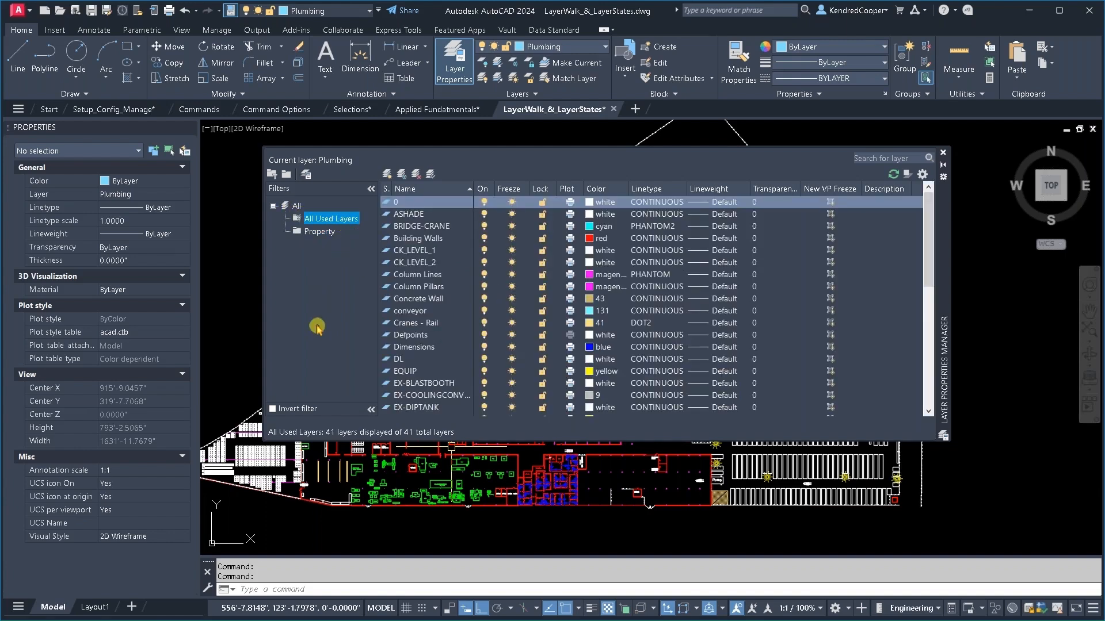
pyautogui.click(297, 205)
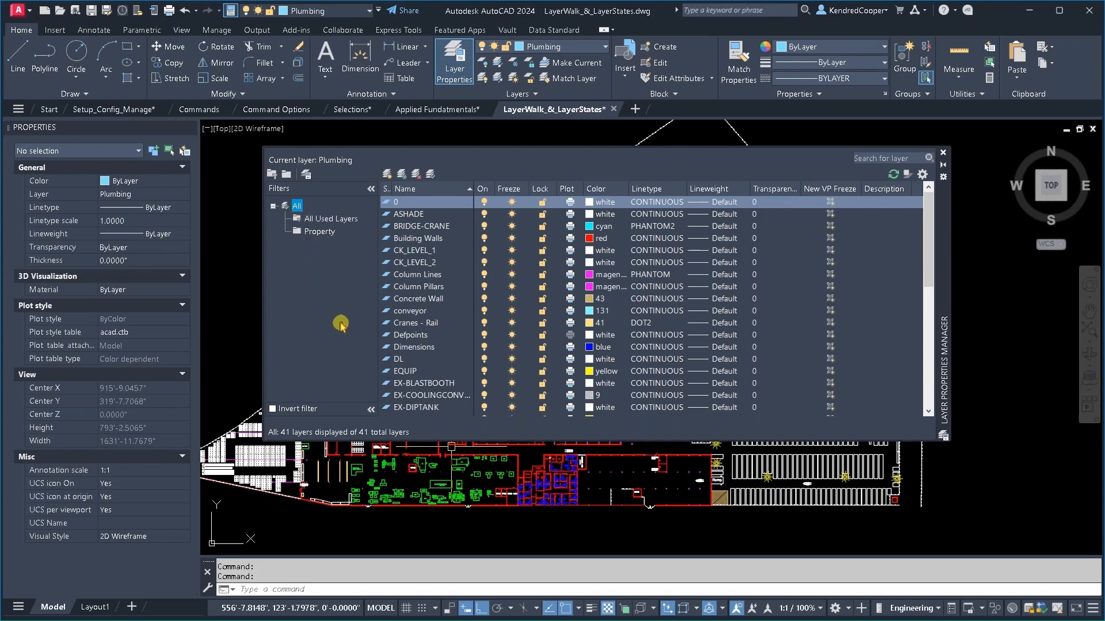
pyautogui.moveTo(448, 243)
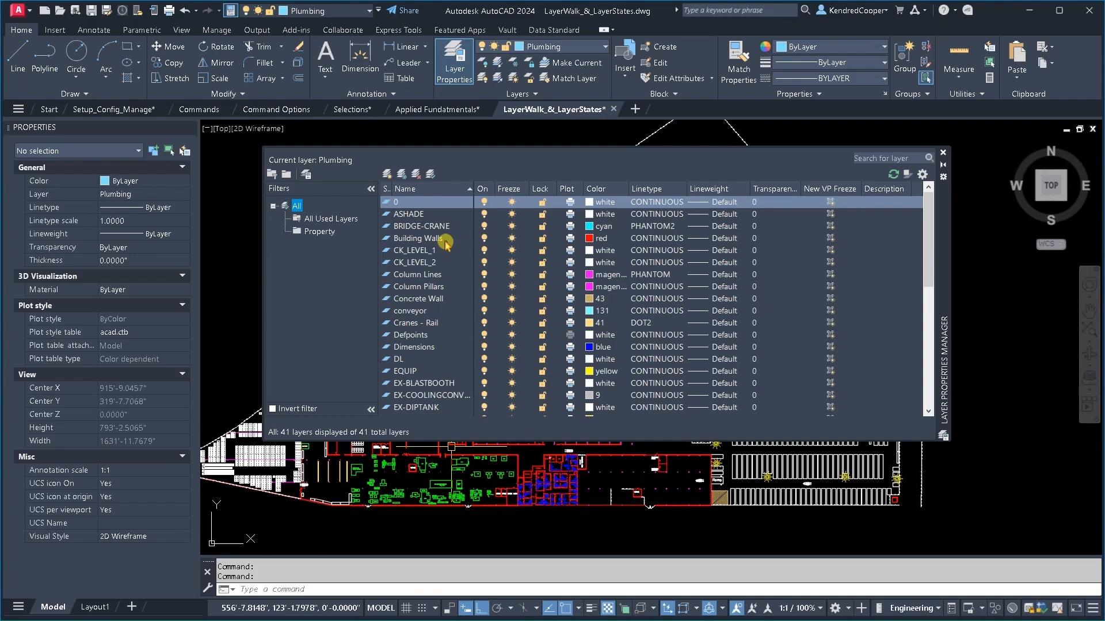
pyautogui.click(420, 239)
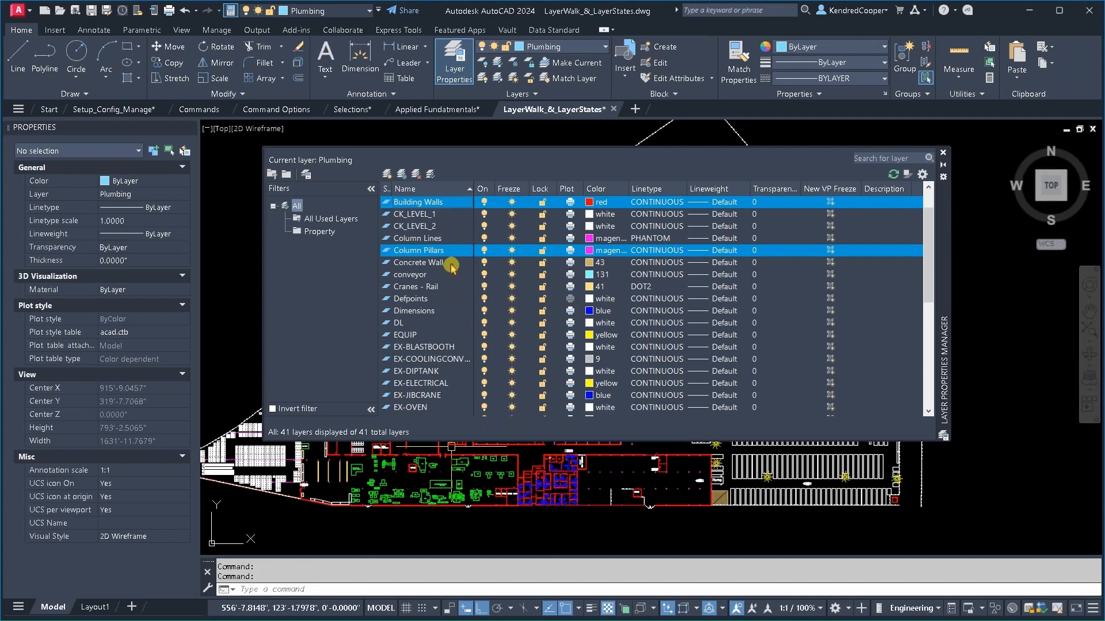
pyautogui.scroll(-3)
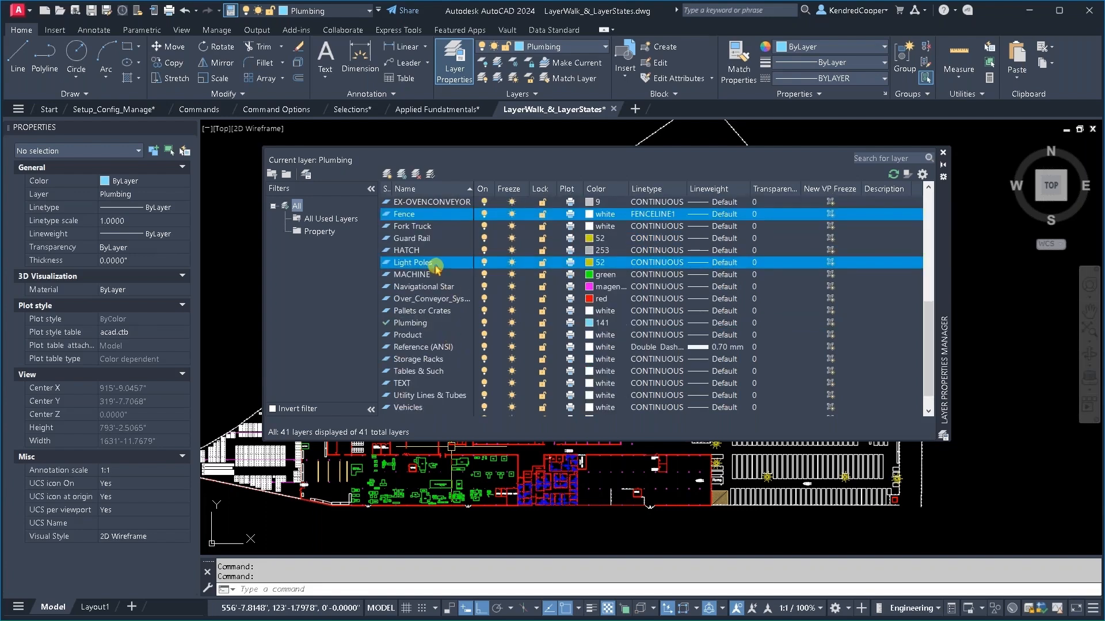
pyautogui.scroll(3)
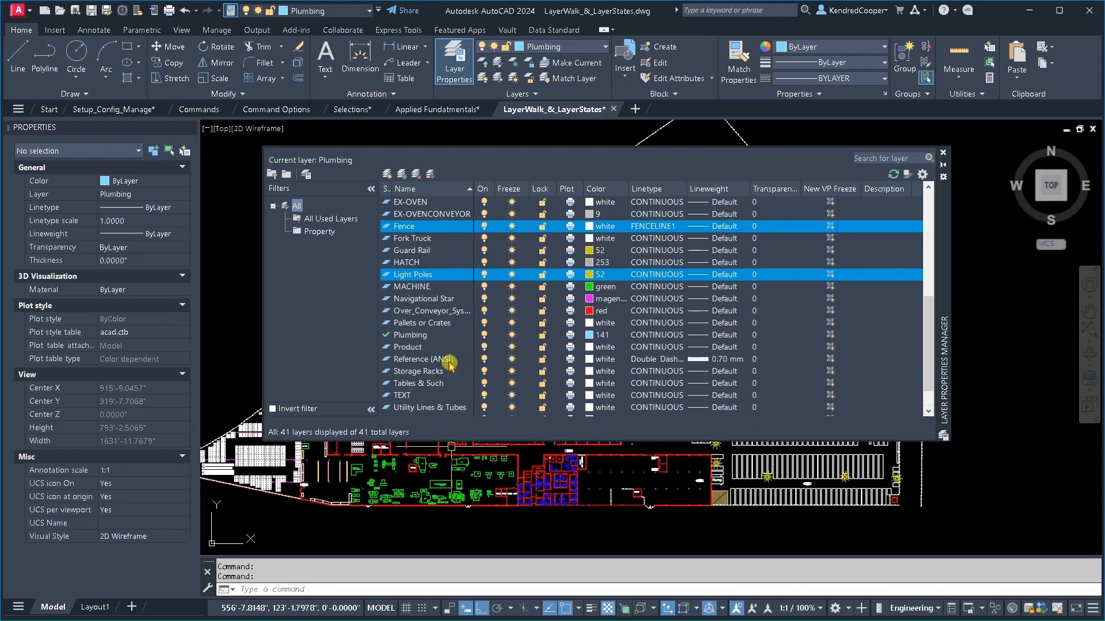
pyautogui.click(423, 298)
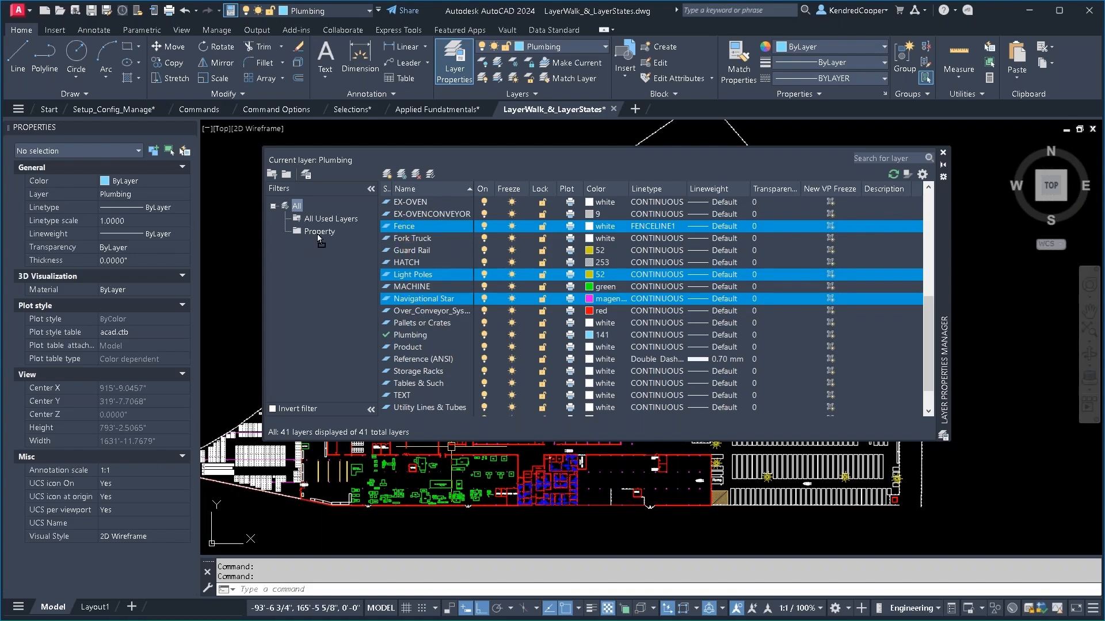
pyautogui.click(320, 231)
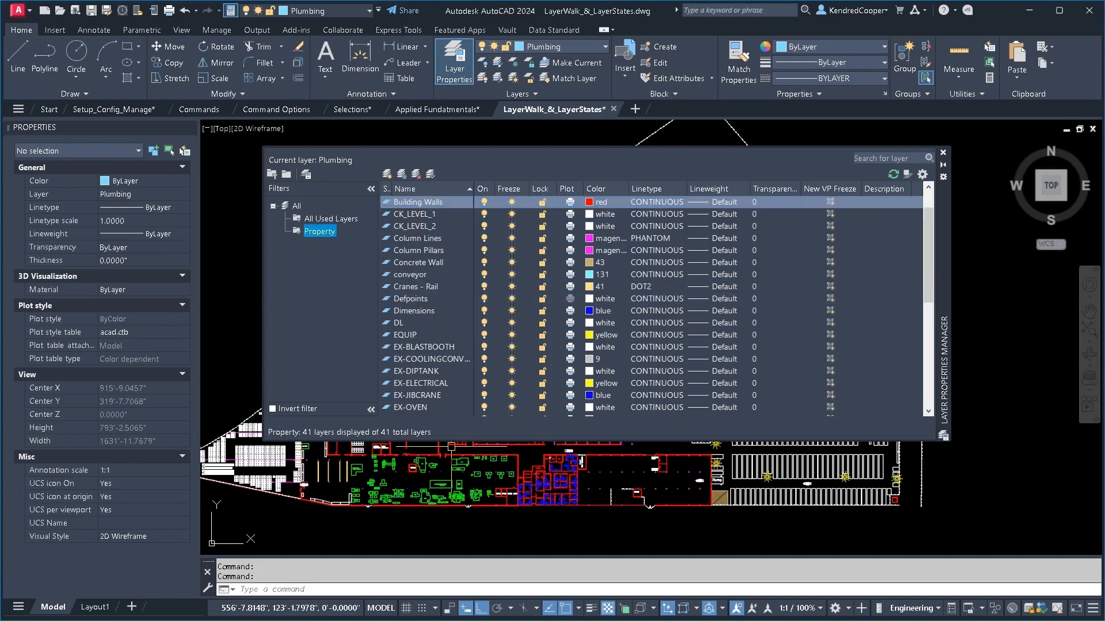
pyautogui.click(319, 231)
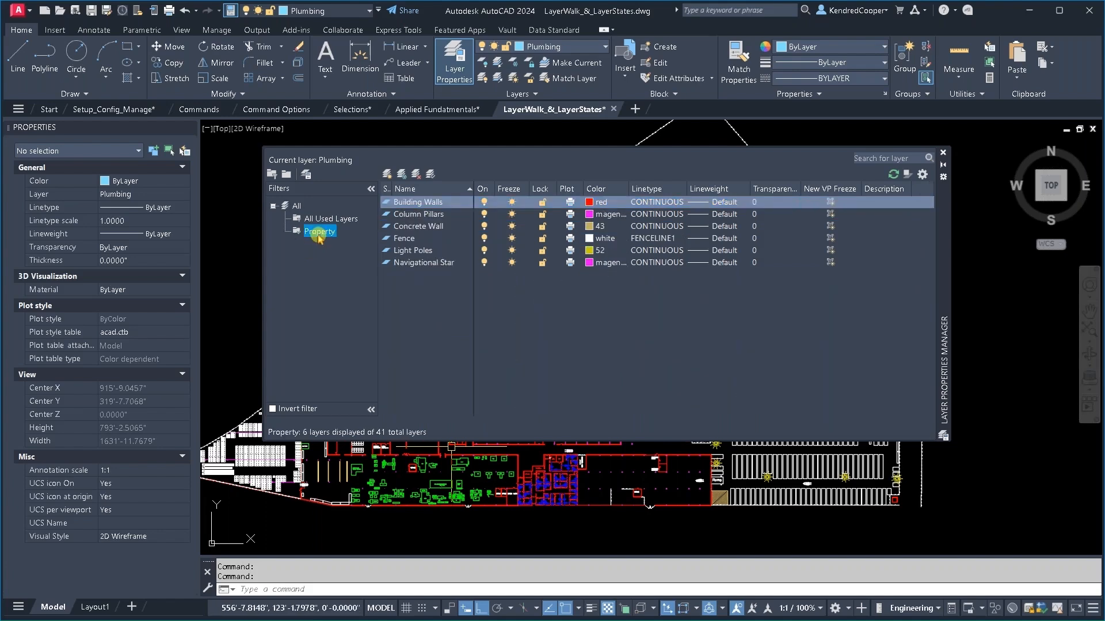
# Isolate the Property group in all viewports and dismiss the Cannot Freeze warning
pyautogui.rightClick(319, 231)
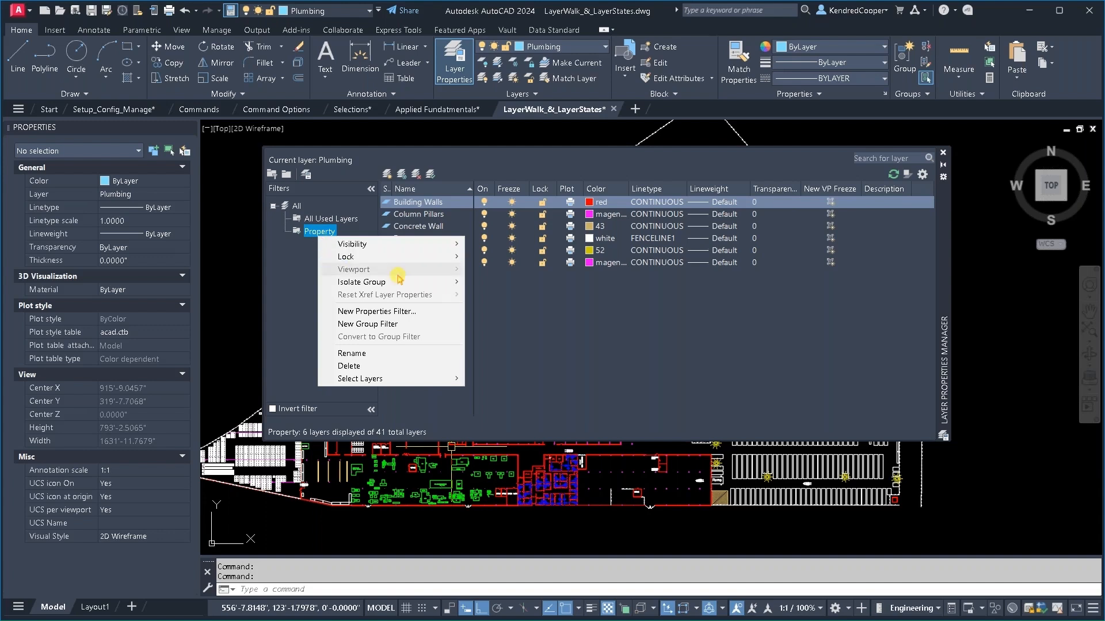
pyautogui.moveTo(363, 281)
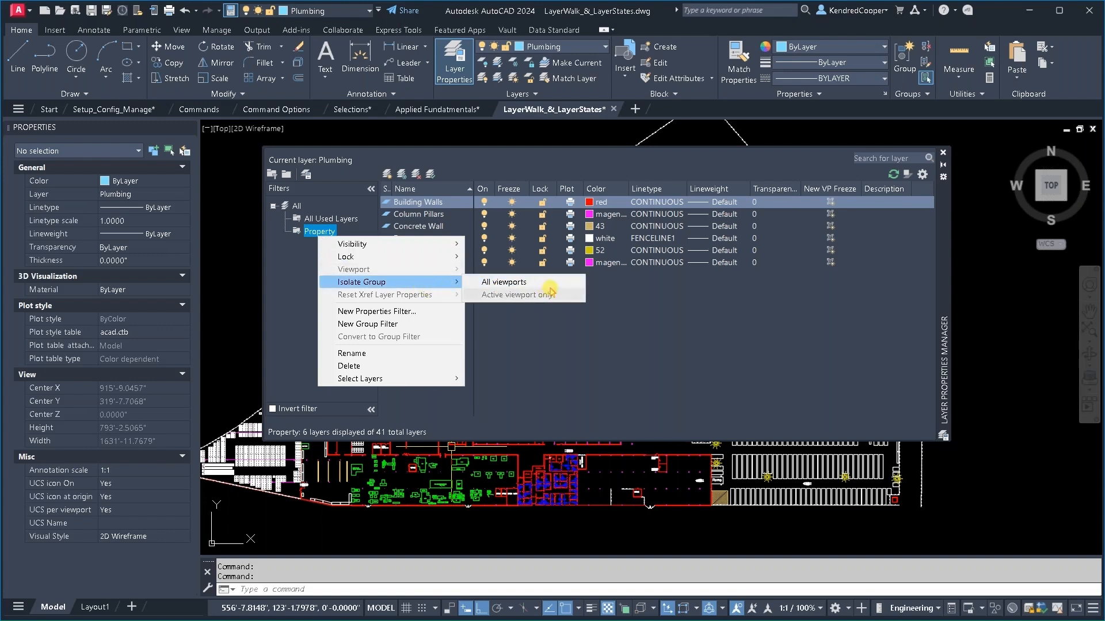
pyautogui.click(502, 282)
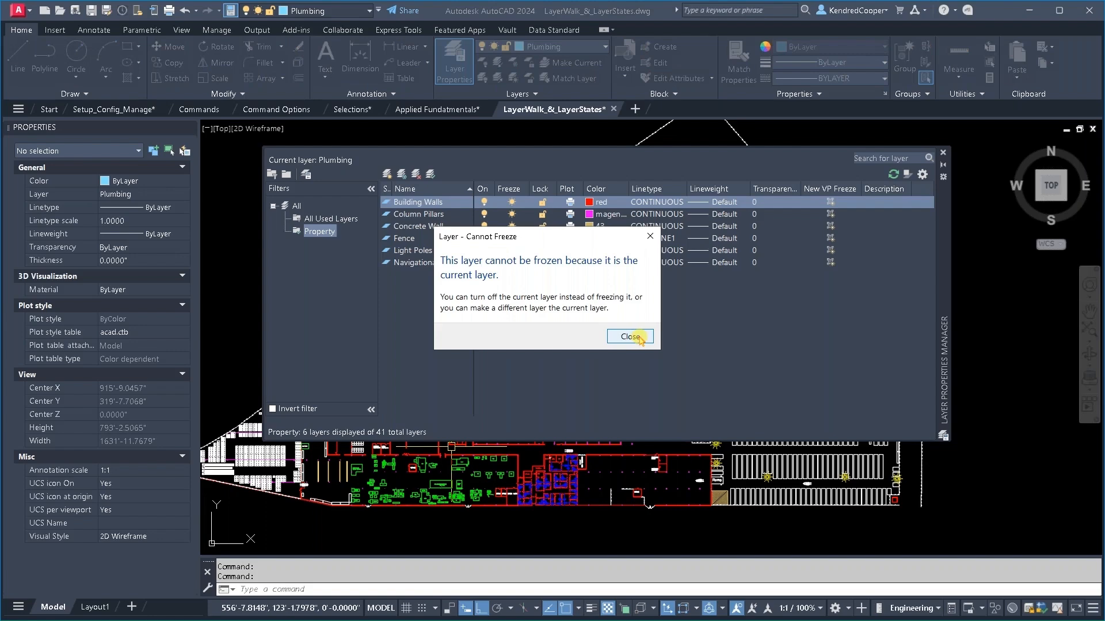
pyautogui.click(628, 336)
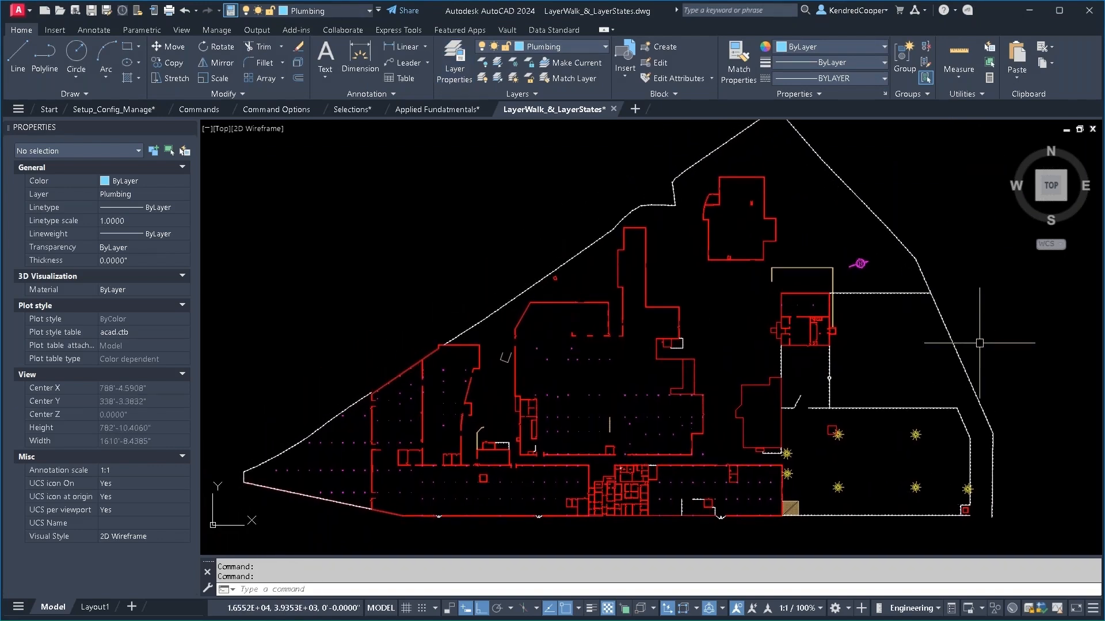
pyautogui.moveTo(794, 327)
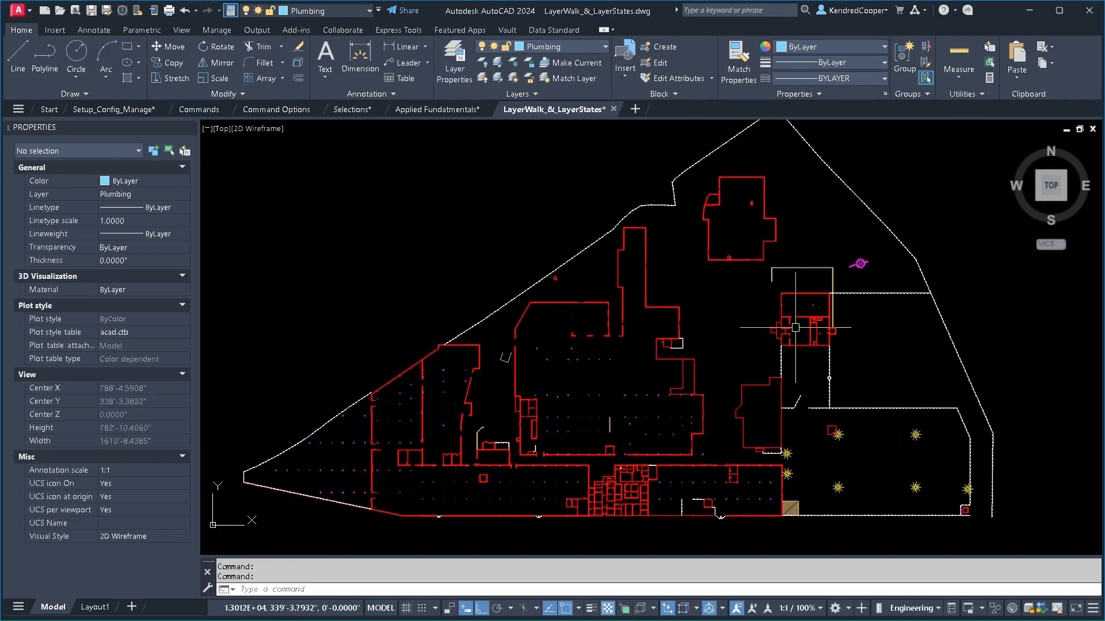
pyautogui.click(603, 46)
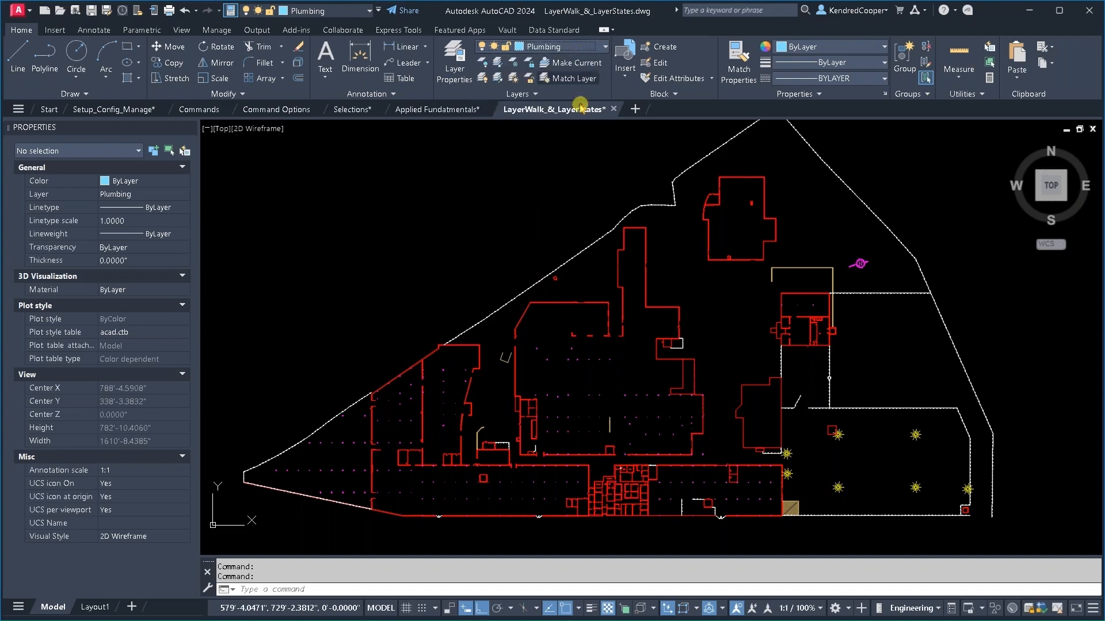
pyautogui.moveTo(506, 168)
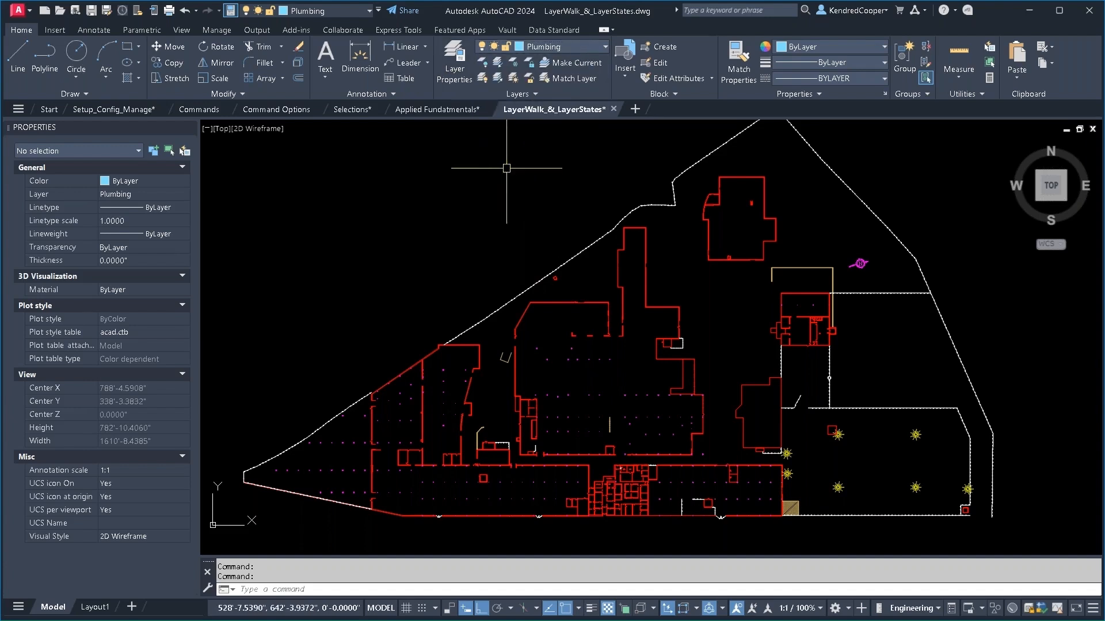
pyautogui.moveTo(512, 77)
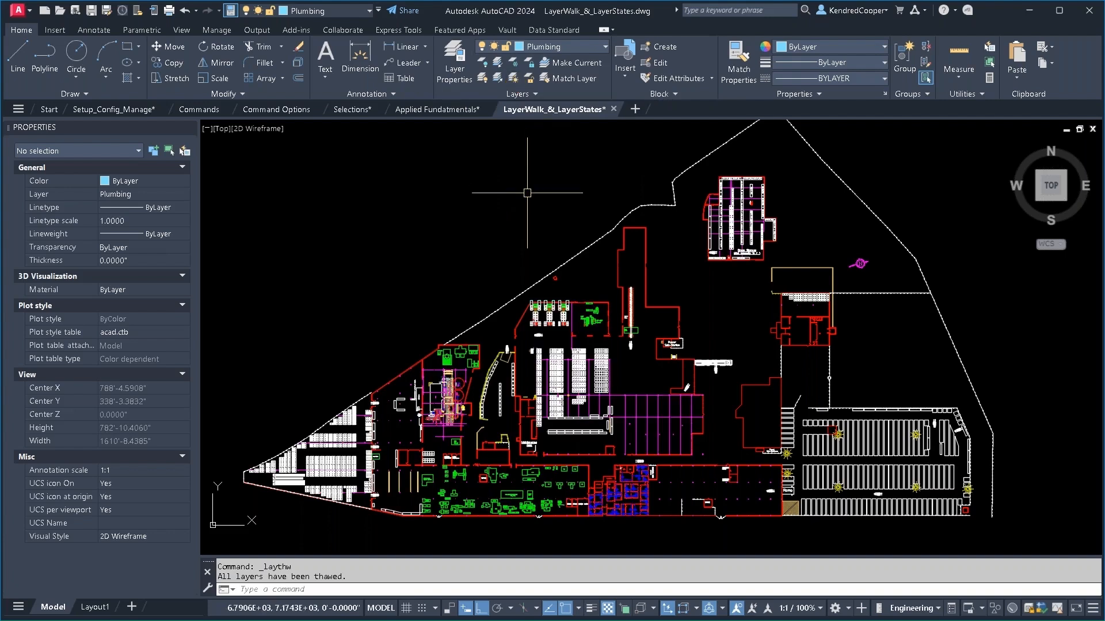
# Reopen the Layer Properties Manager to check the Property filter after thawing all layers
pyautogui.click(454, 62)
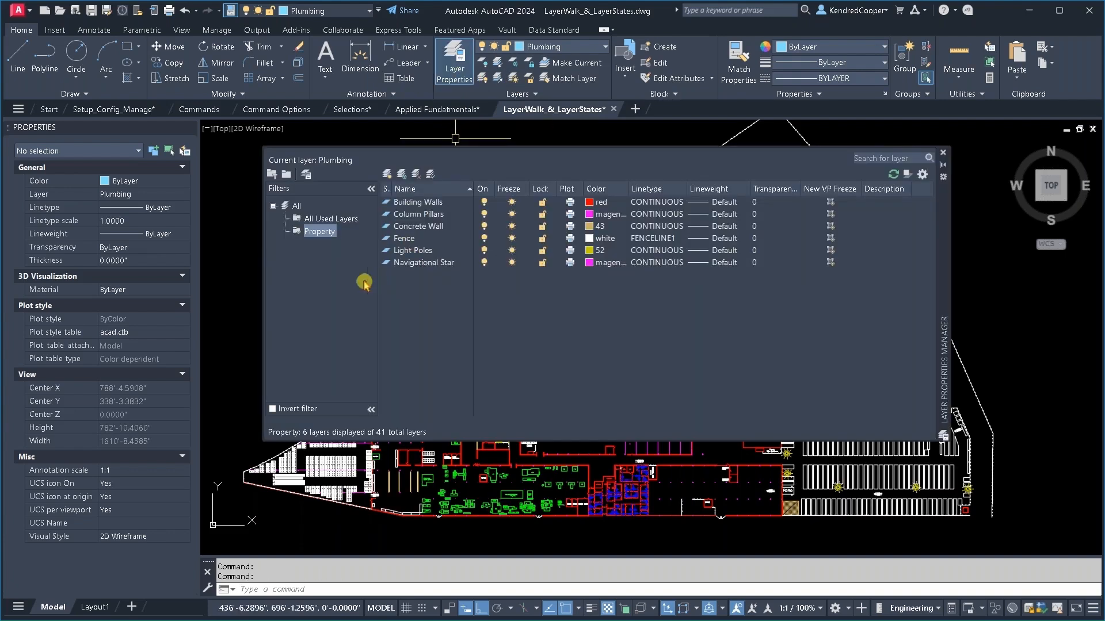
pyautogui.moveTo(942, 157)
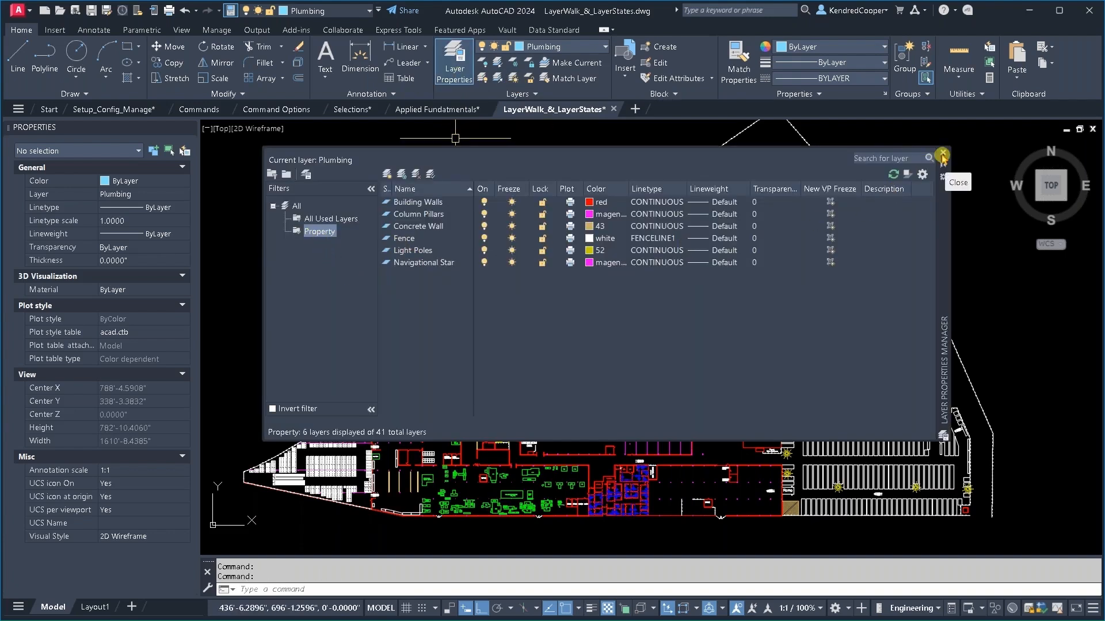